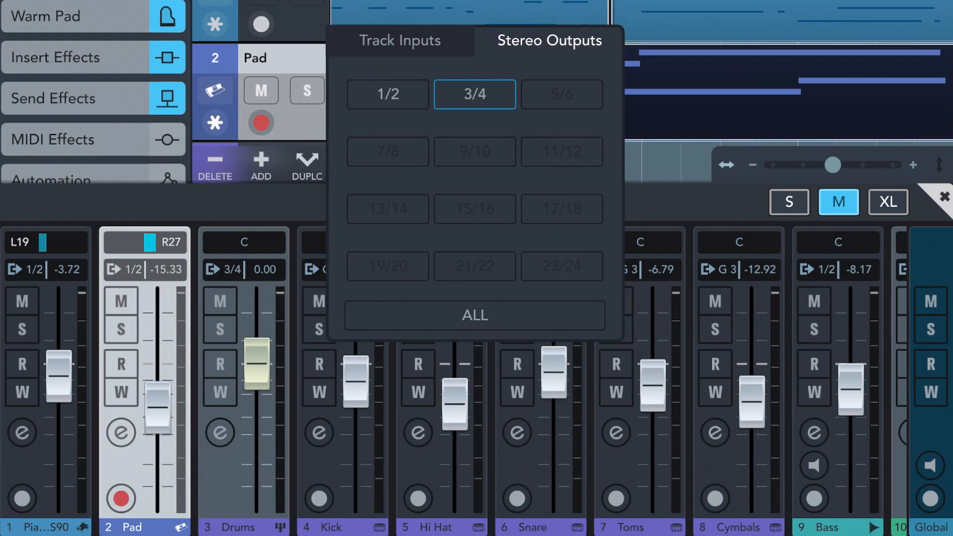
- Route the Drums channel to stereo output 1/2 alongside 3/4
click(386, 94)
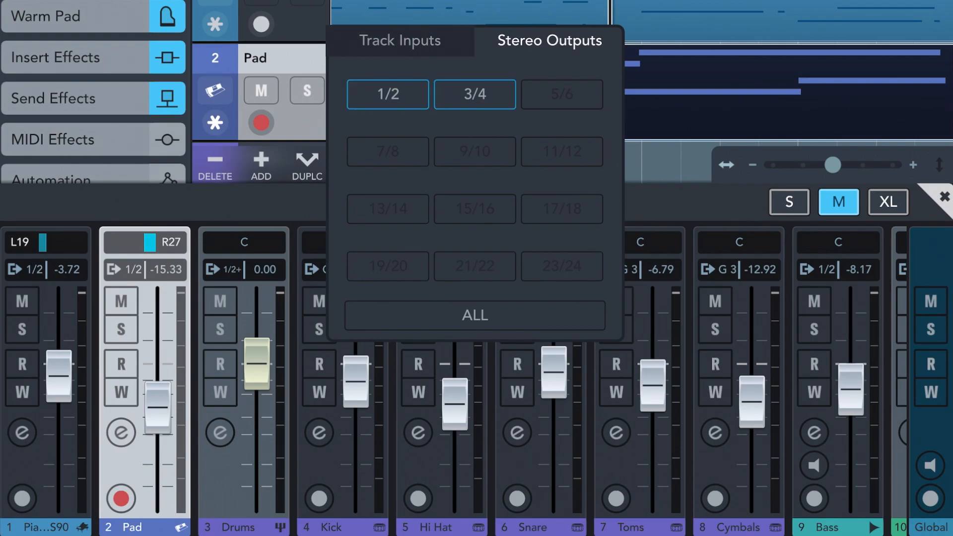